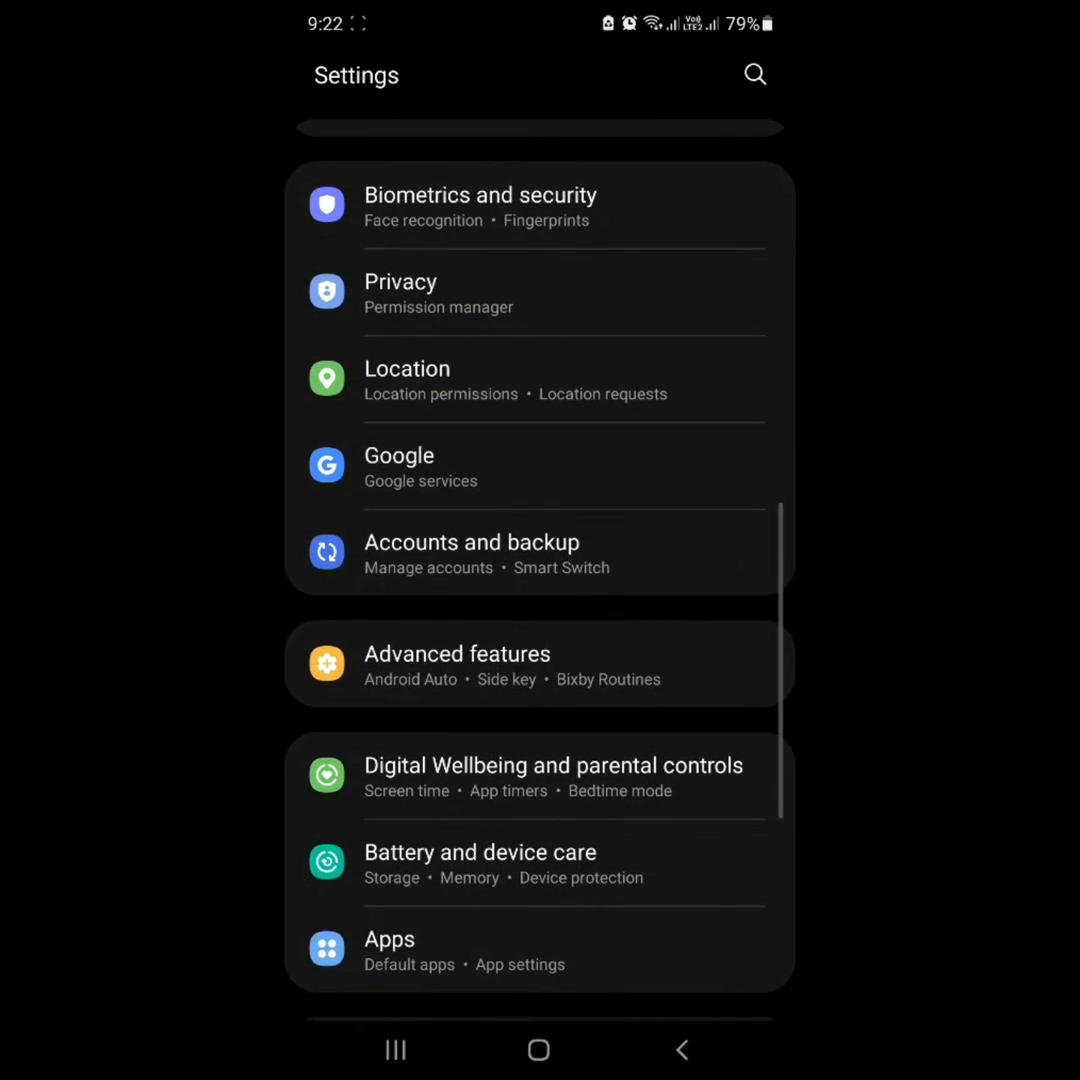
Open Bixby Routines from Advanced features to view the saved routines list
click(456, 654)
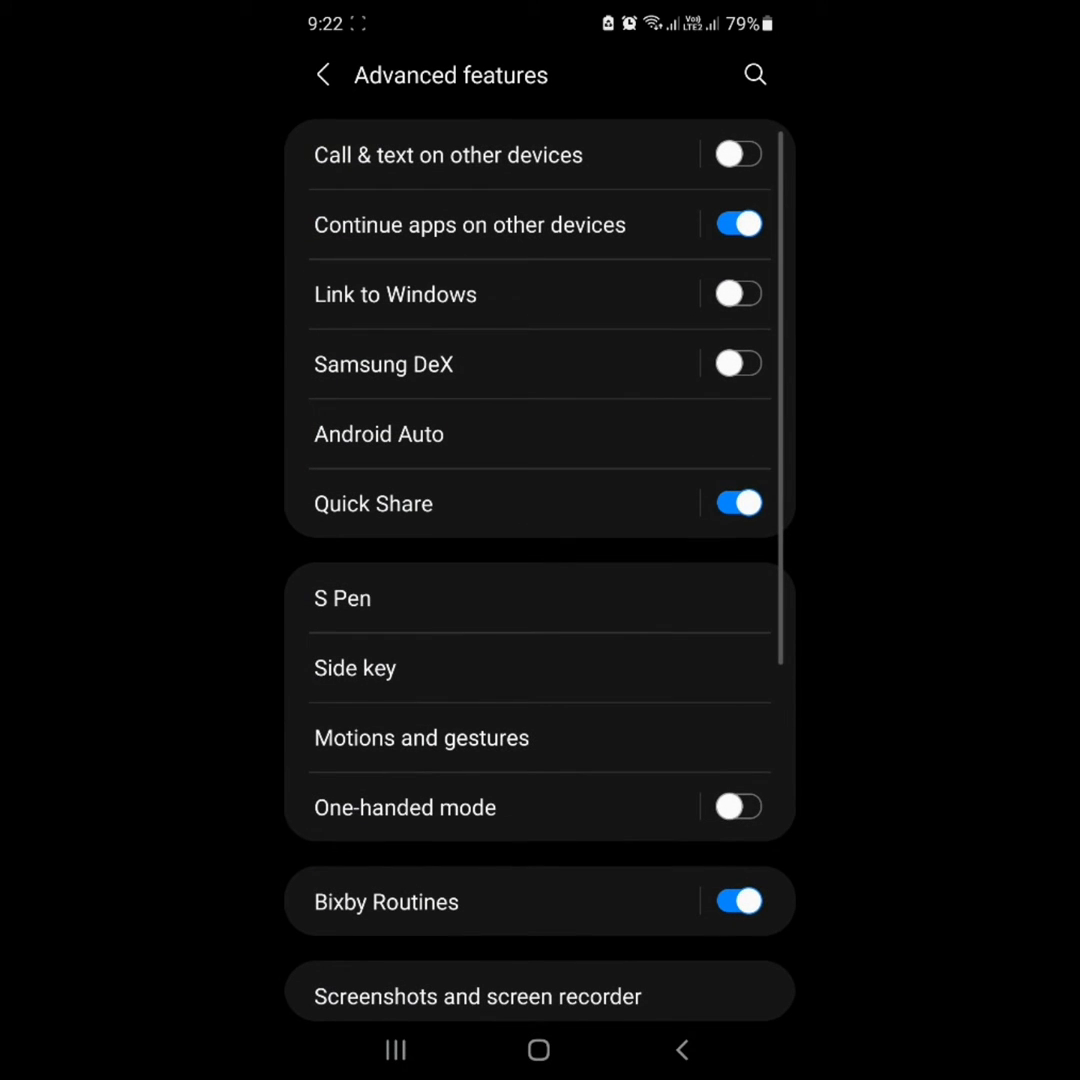
click(386, 901)
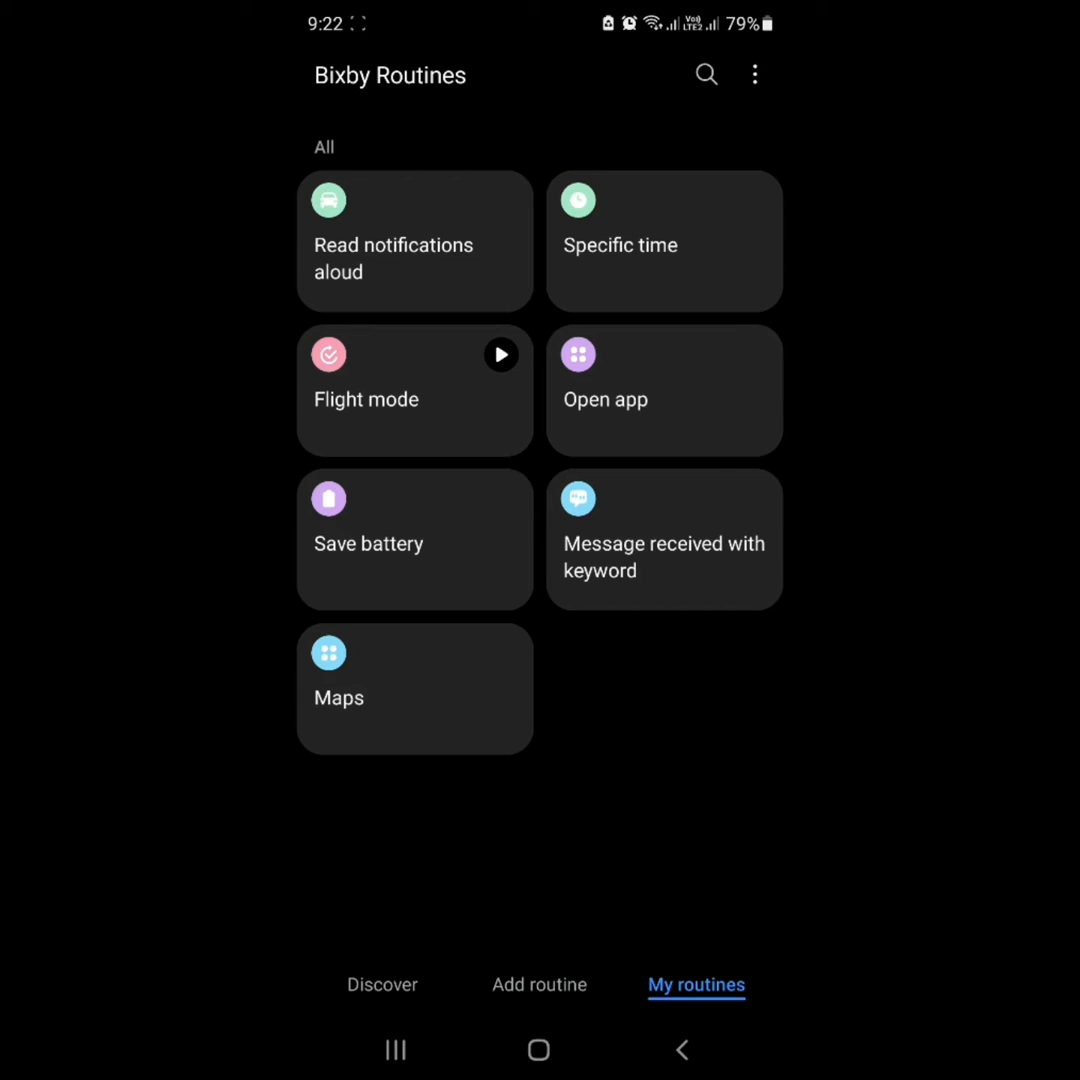
Add a new routine with an If condition of arriving at the Home place
click(539, 985)
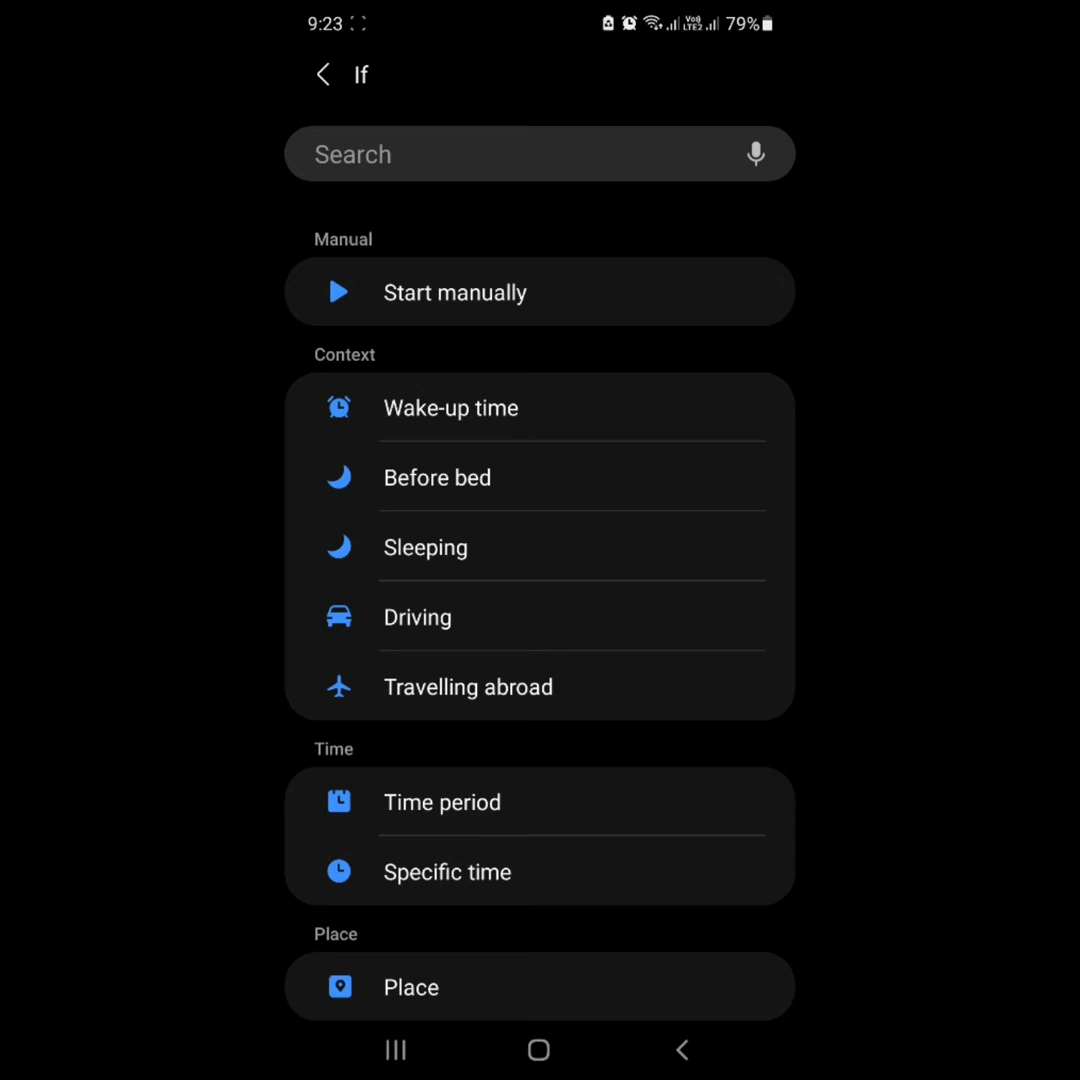
scroll(down, 3)
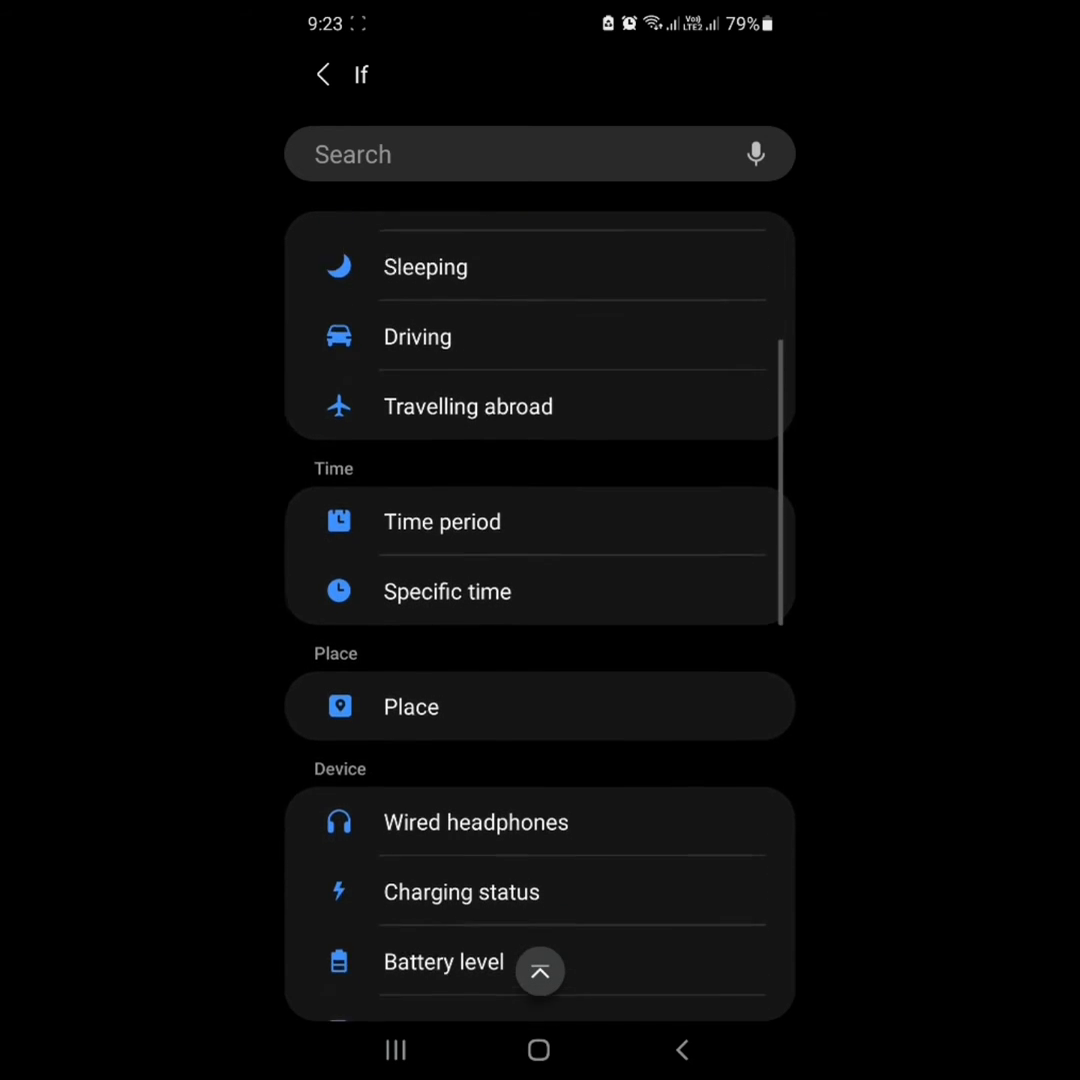
scroll(down, 3)
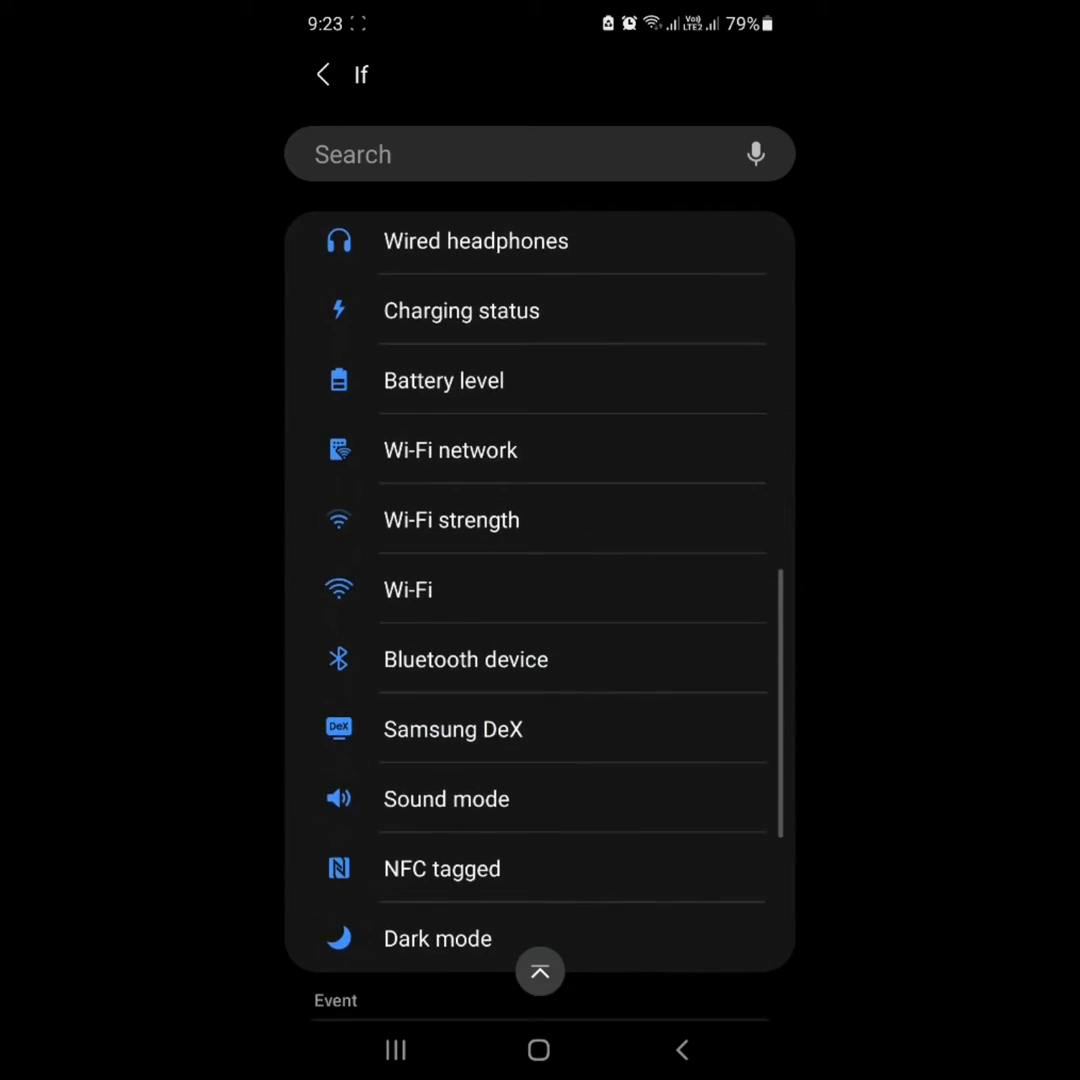
scroll(down, 3)
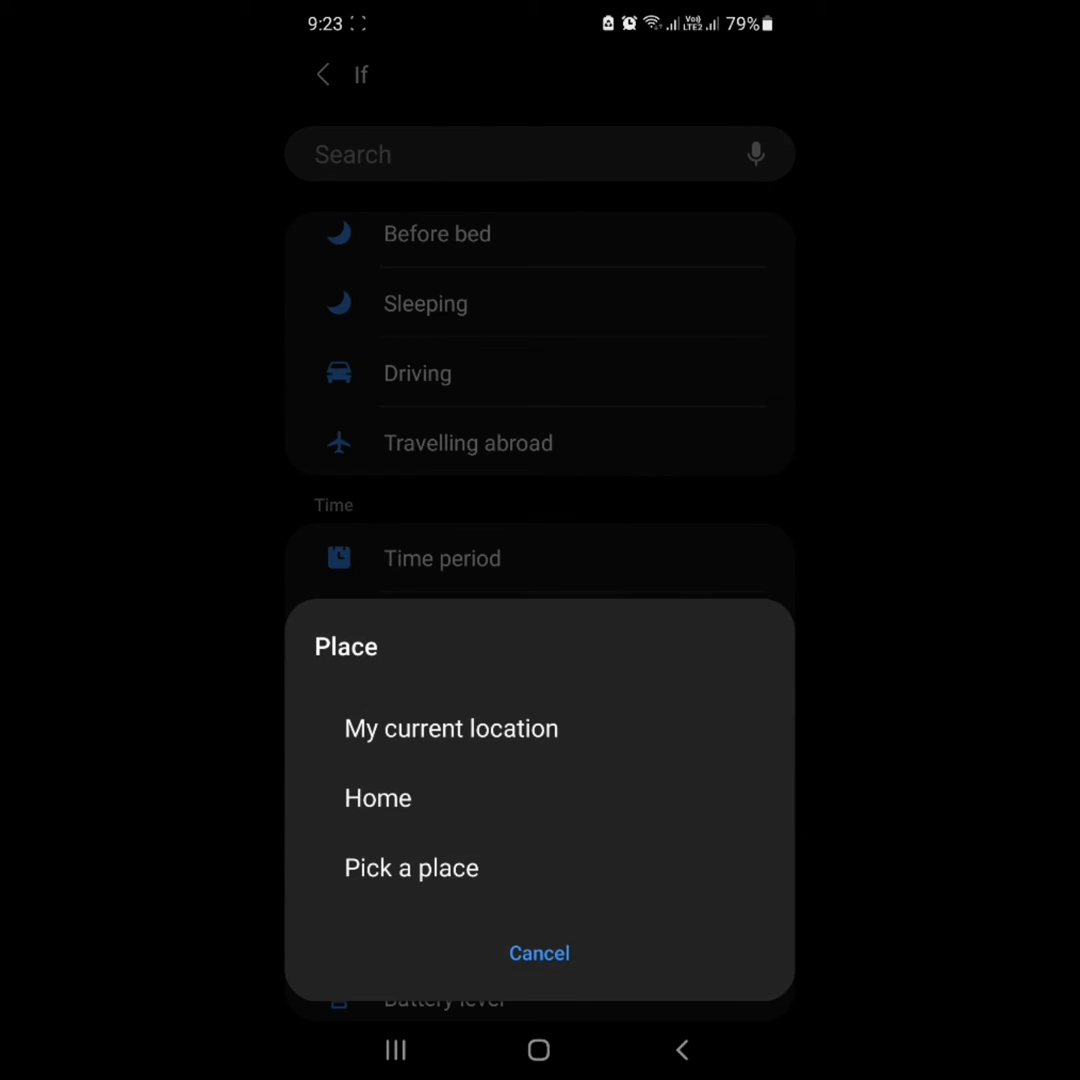
click(411, 867)
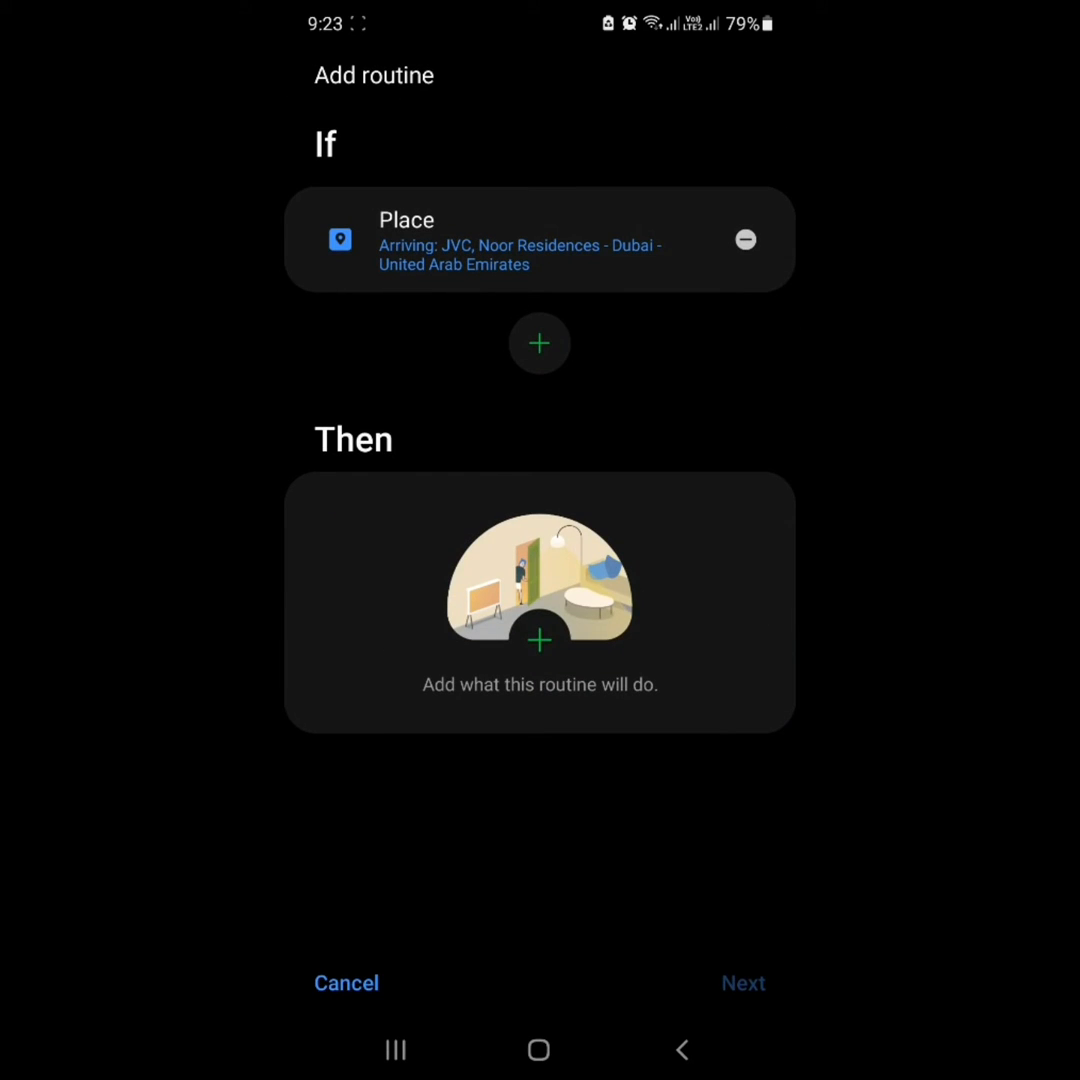
Add a Then action setting Mobile data to Off, then pick Wi-Fi from Connections
click(539, 643)
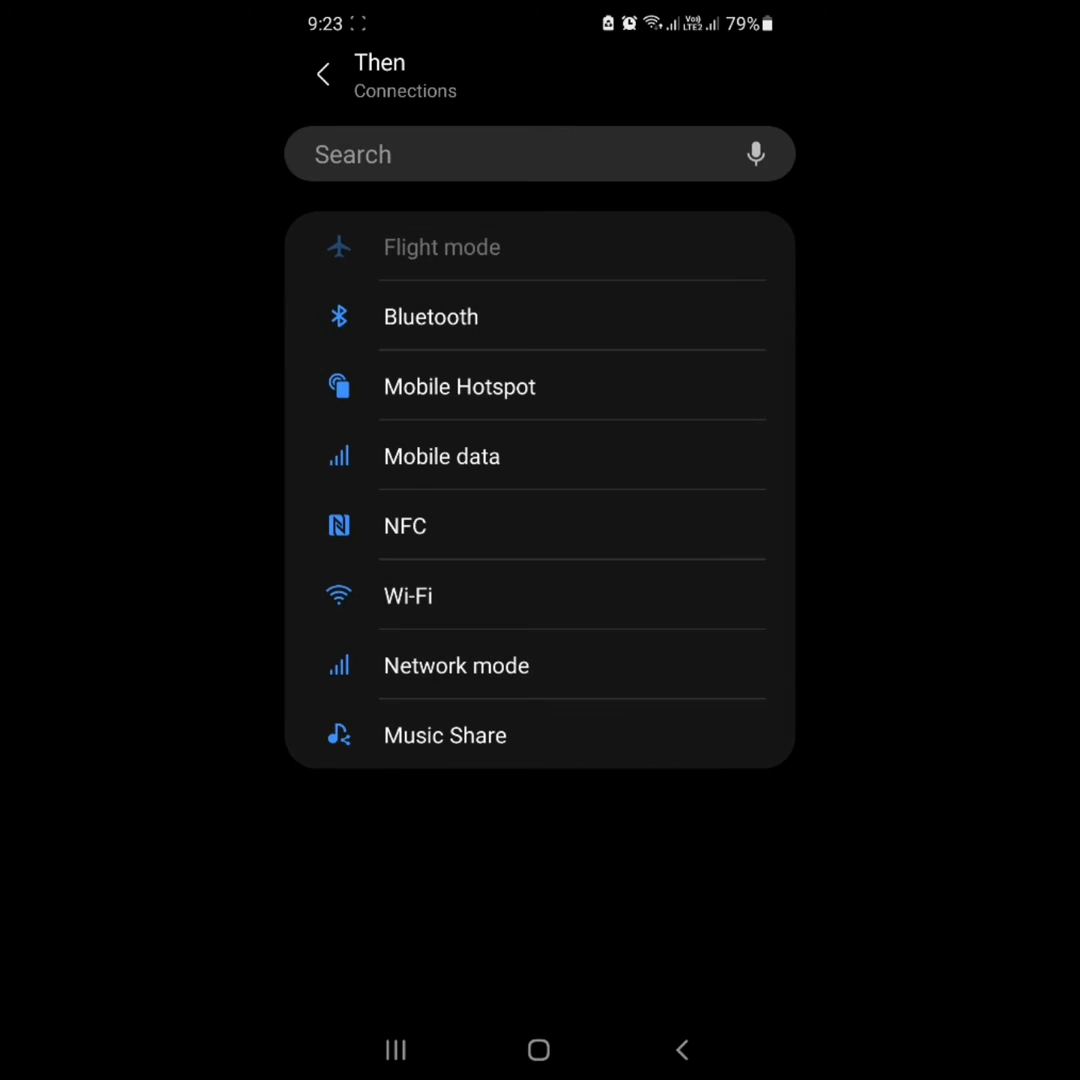
click(441, 456)
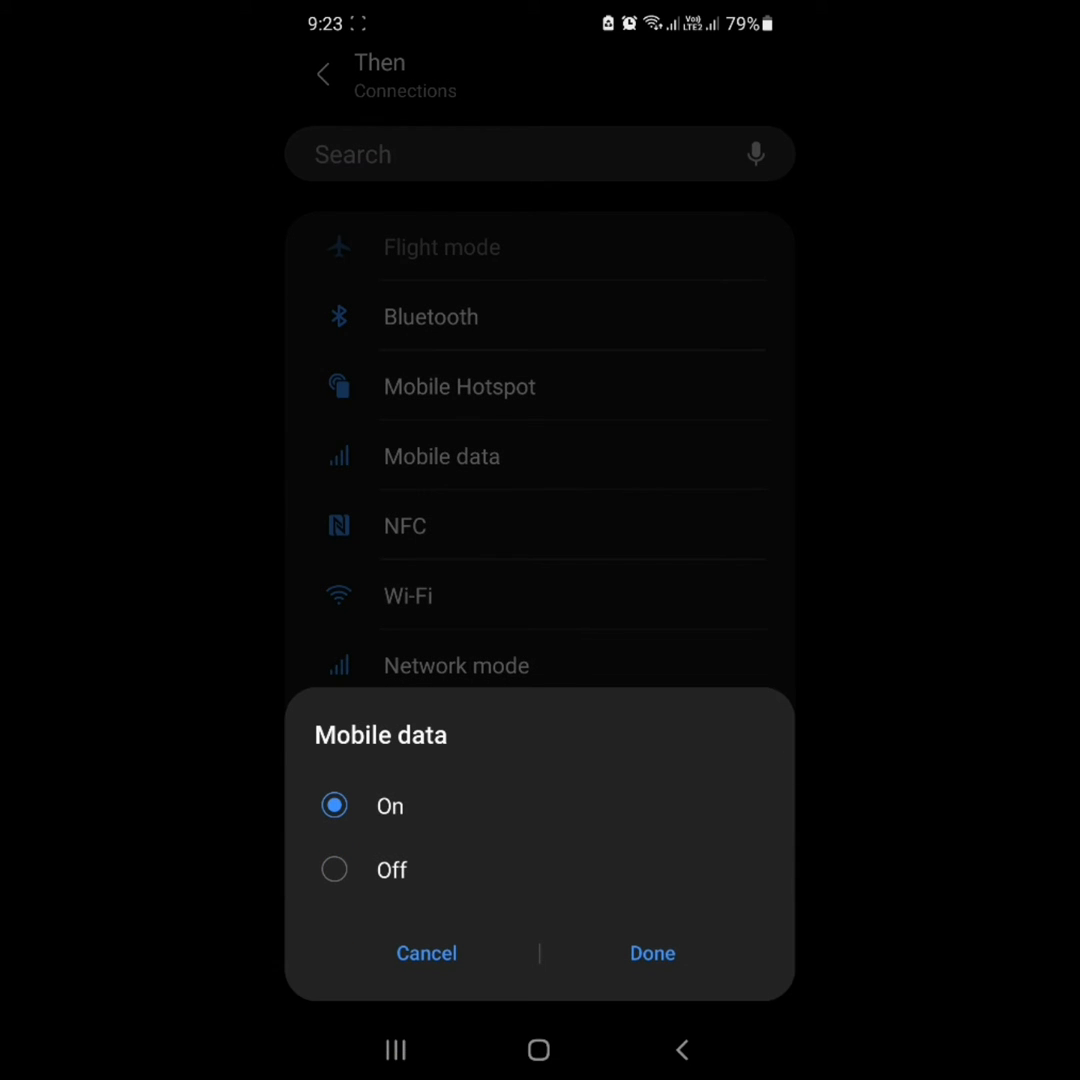
click(334, 869)
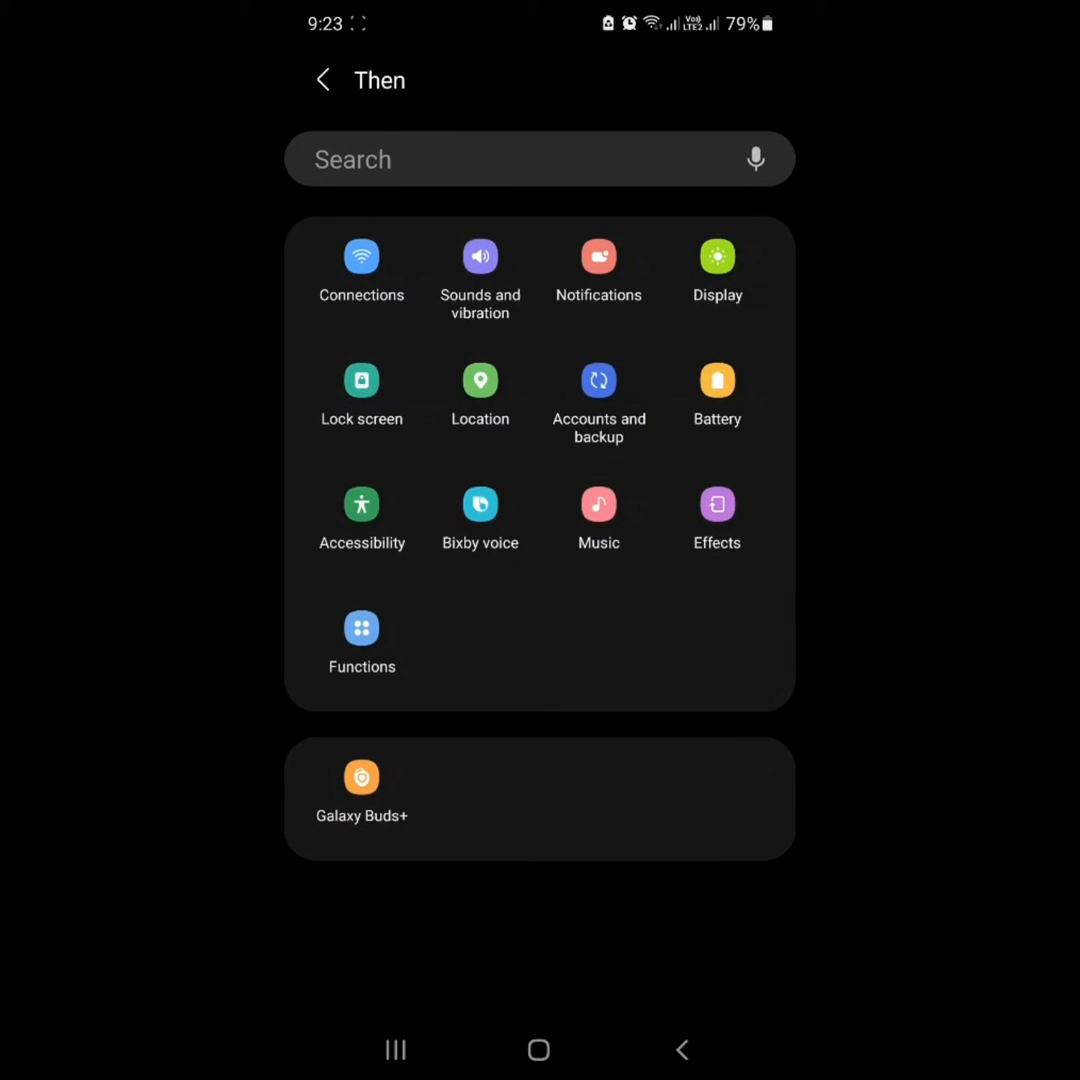
click(361, 256)
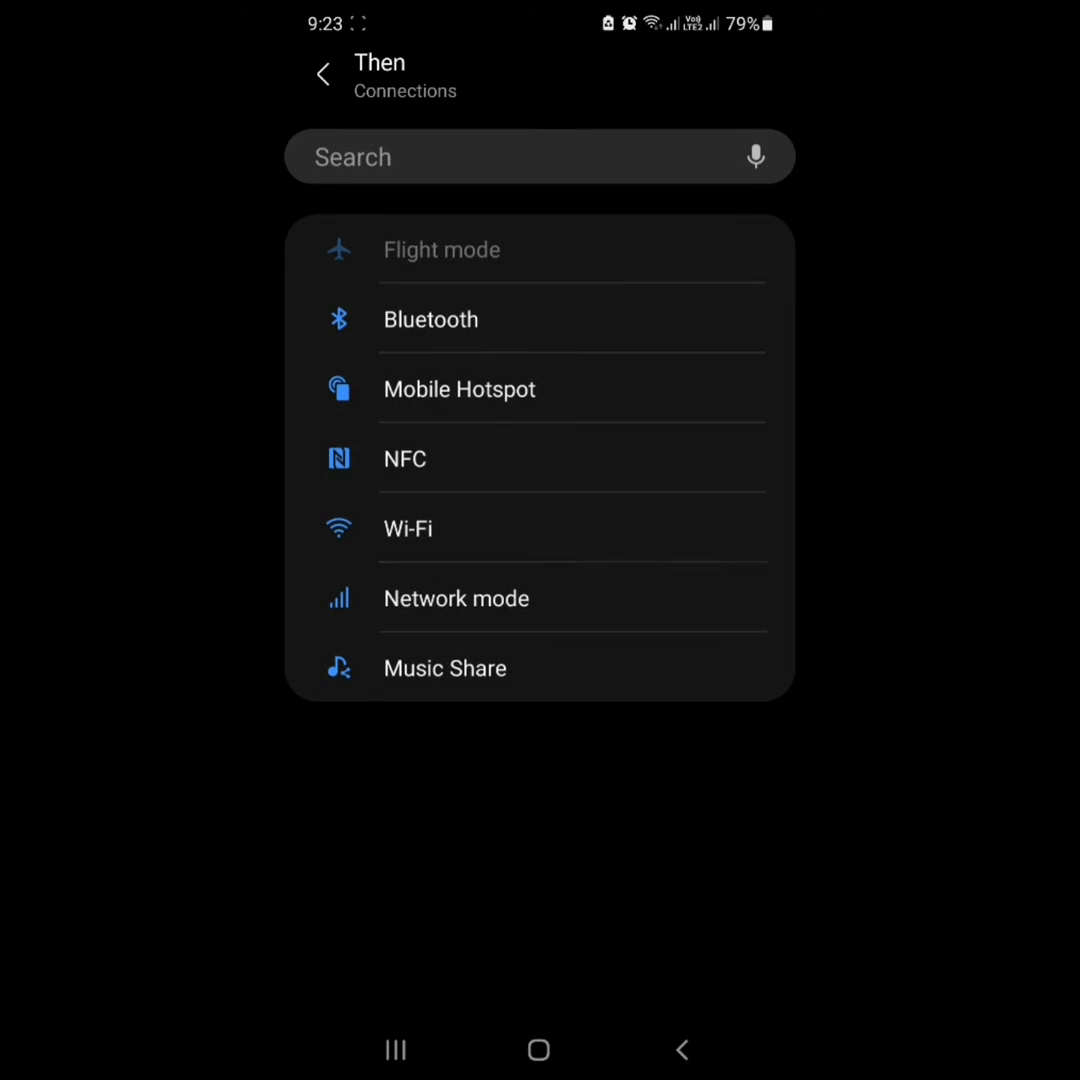
click(408, 527)
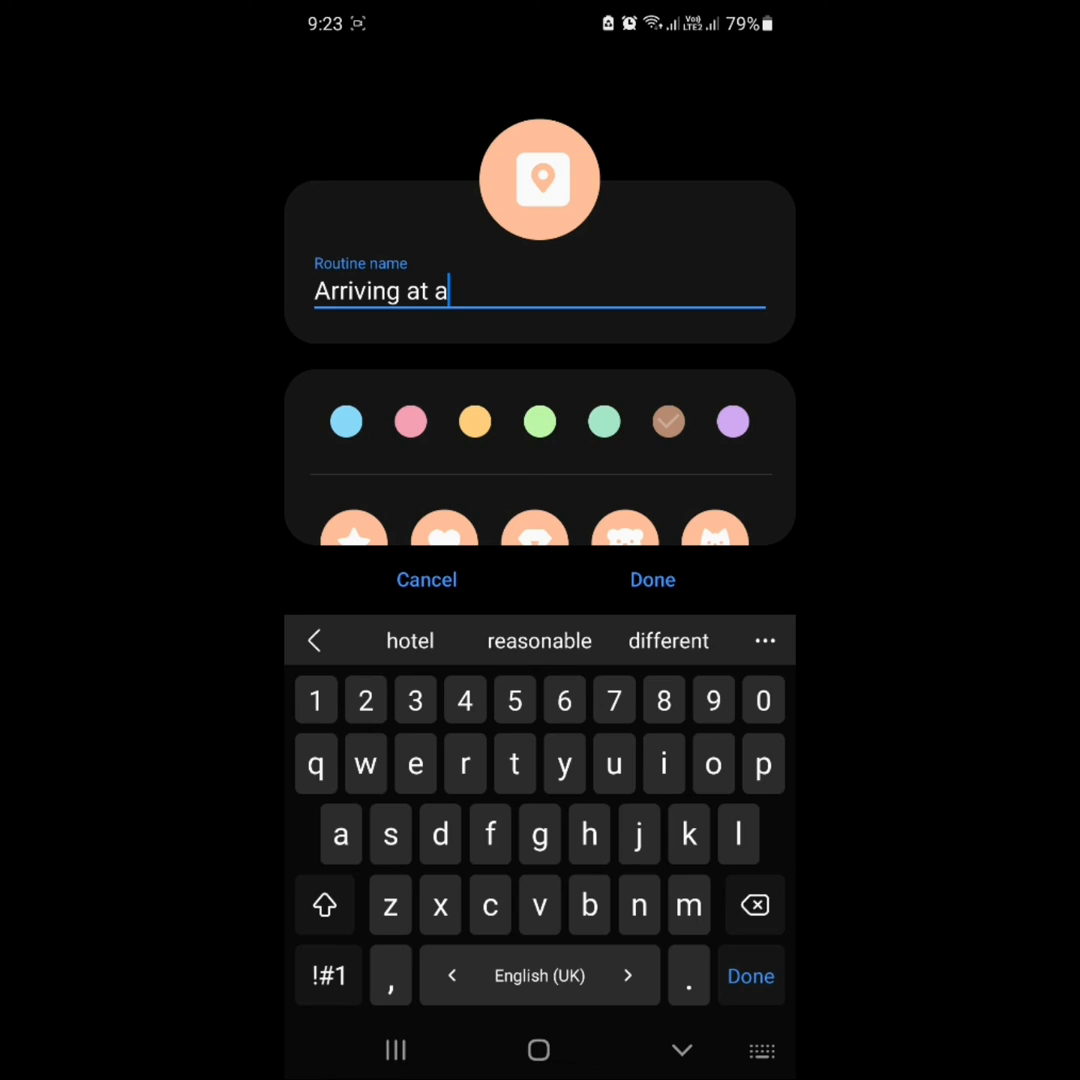
Name the routine 'Arriving at home' and save it
text(home)
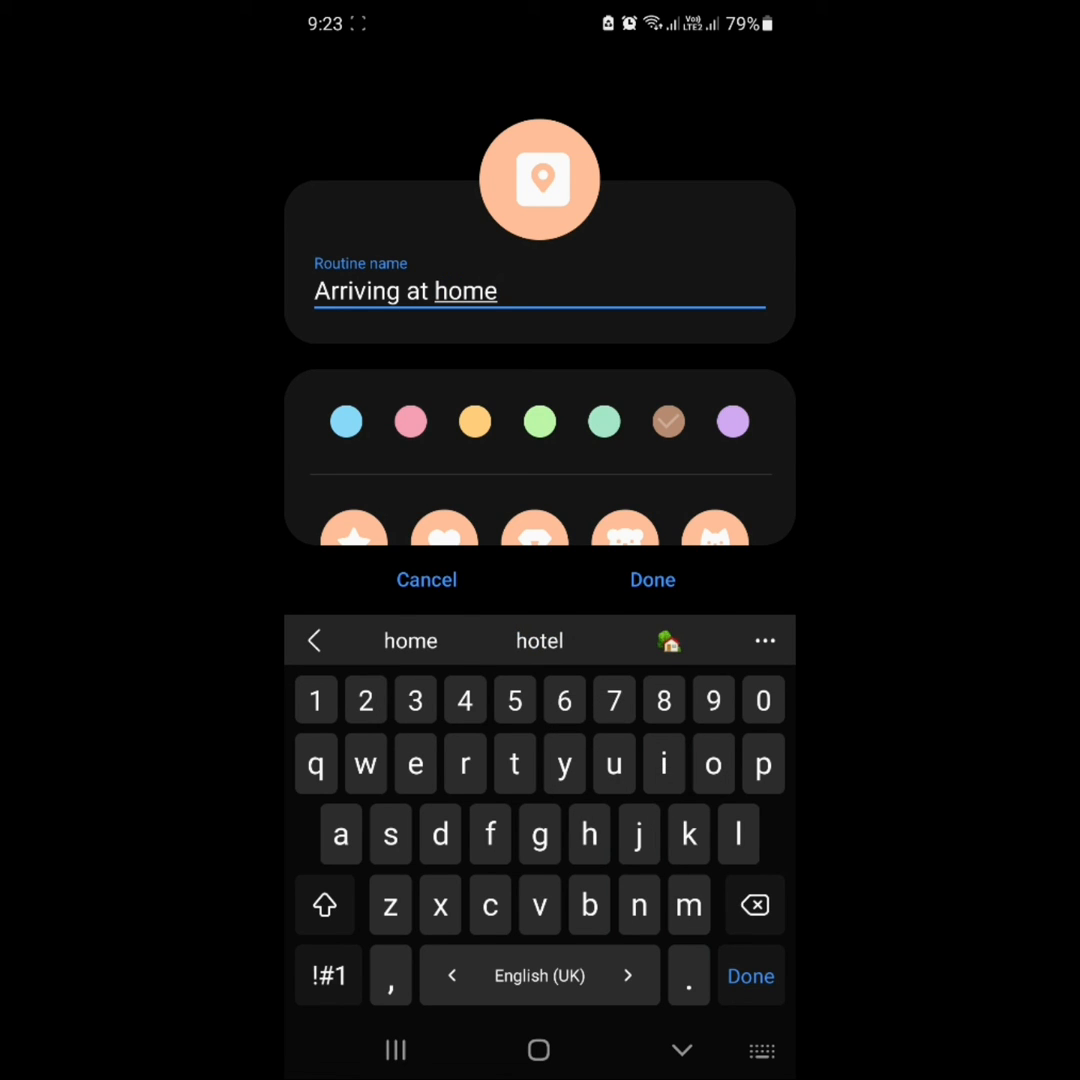
click(652, 579)
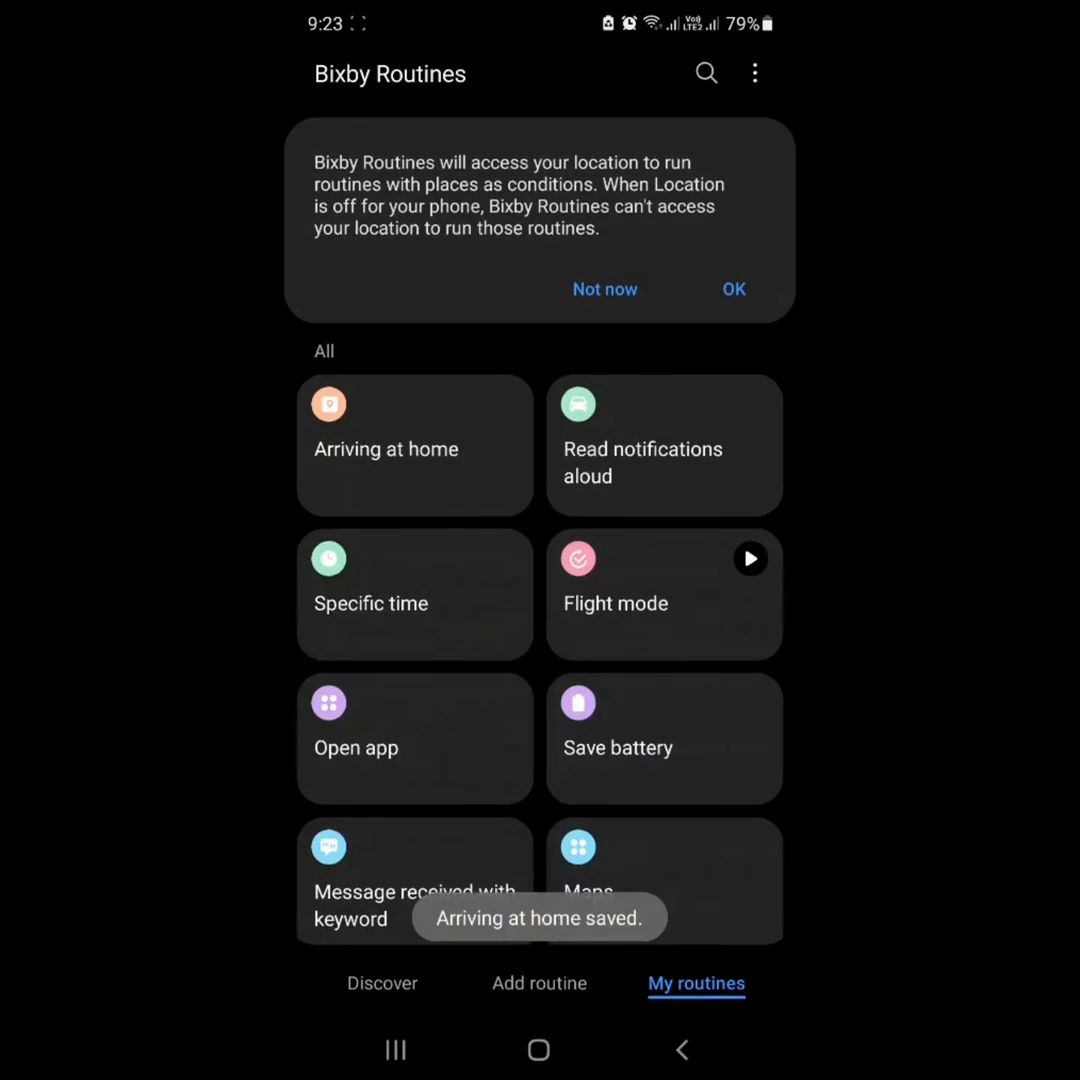